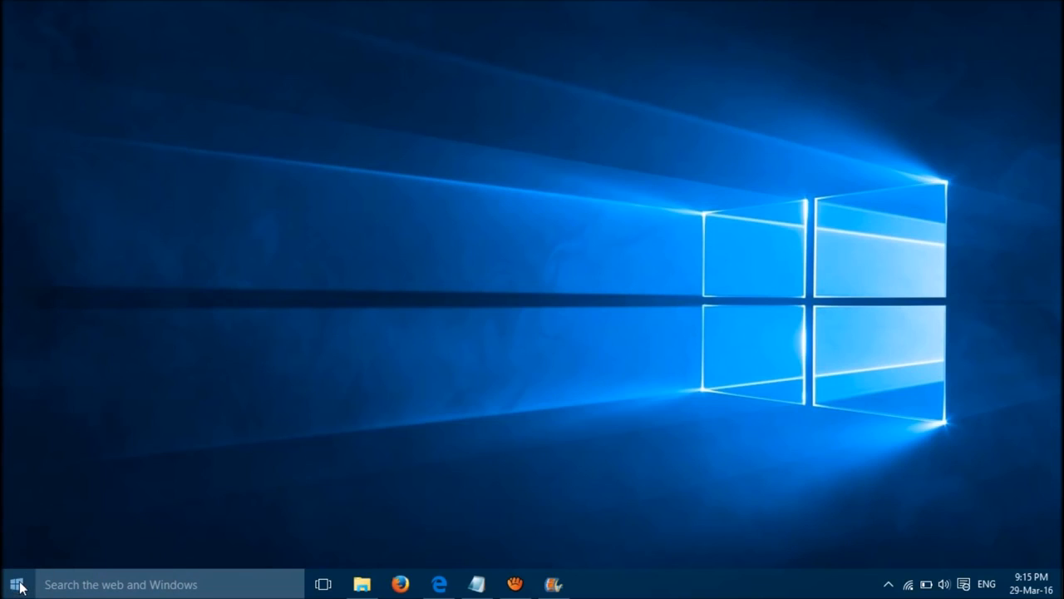
Bring up the Win+X quick-access menu from the Start button
click(17, 584)
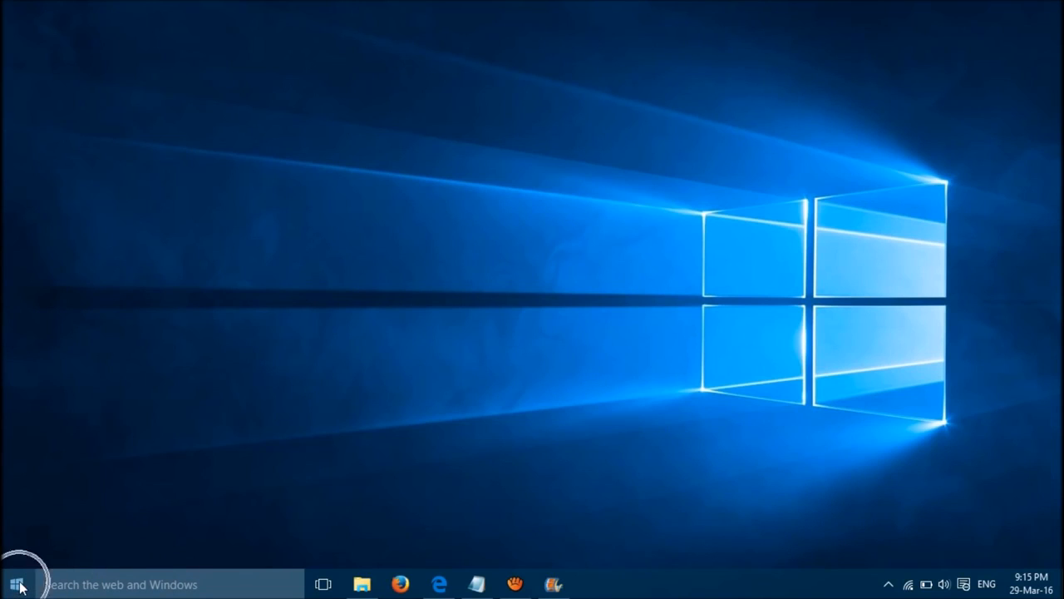
right_click(15, 584)
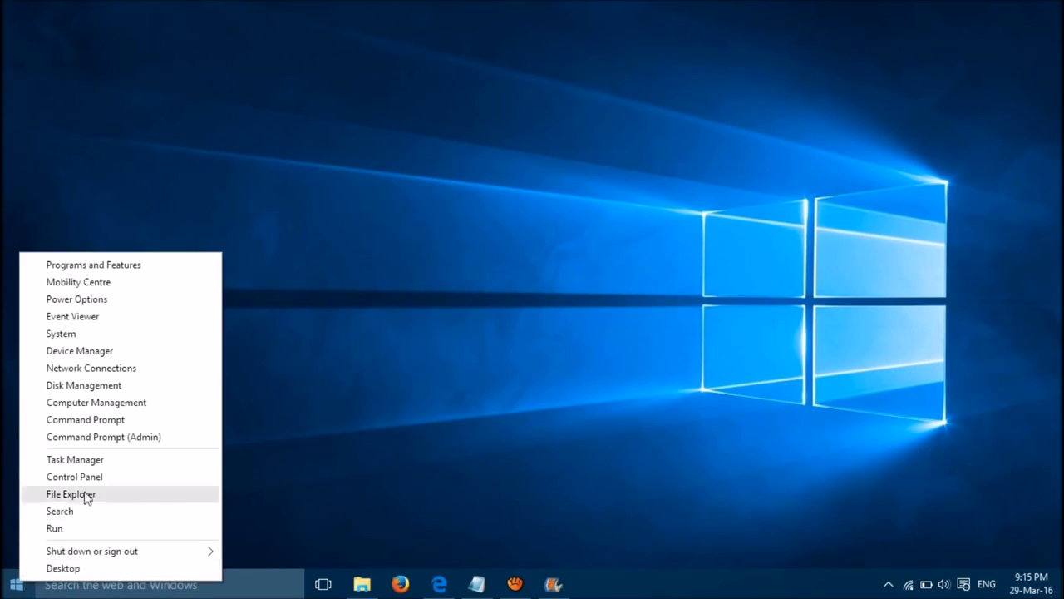
mouse_move(187, 334)
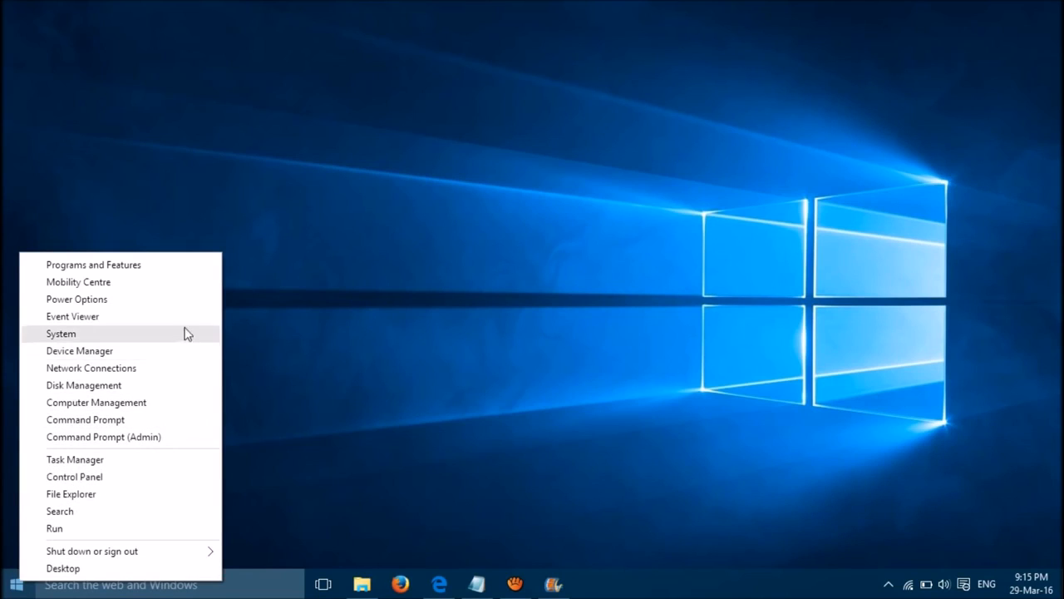
mouse_move(97, 401)
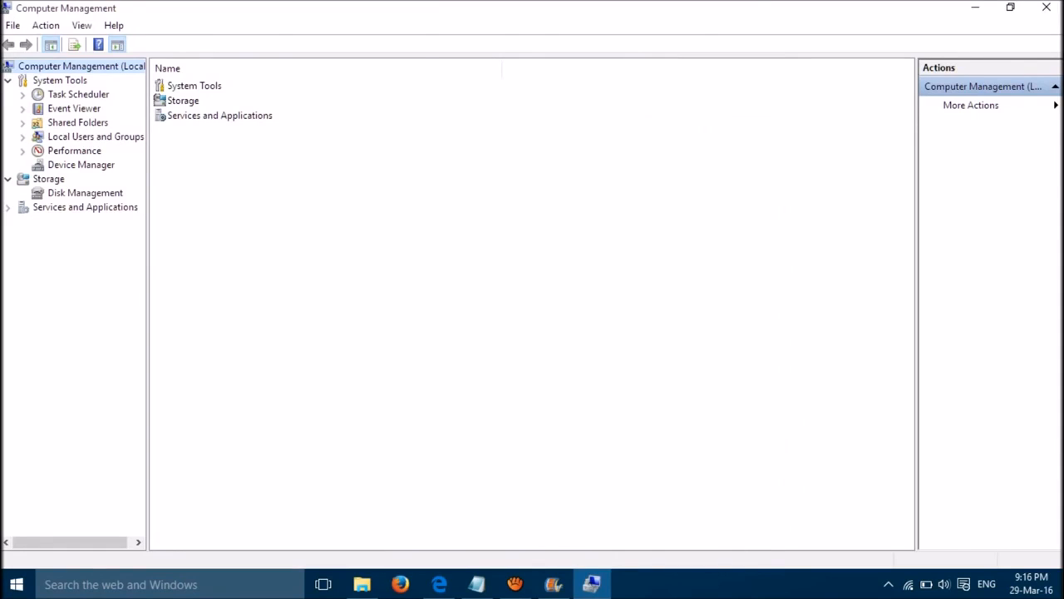
Open Services under Services and Applications and select the Windows Update service
click(85, 206)
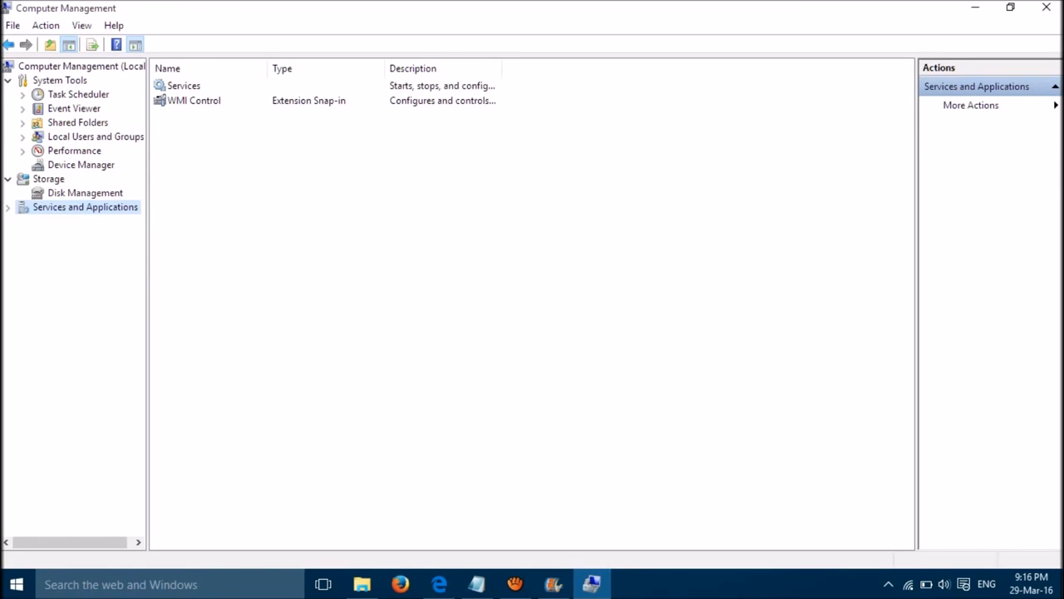
click(184, 85)
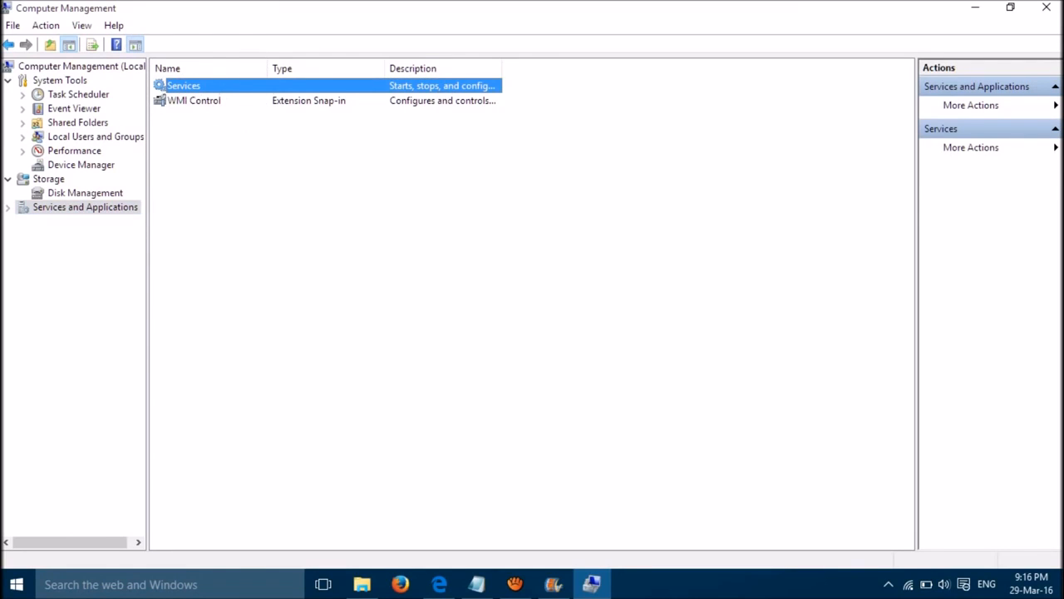
double_click(183, 84)
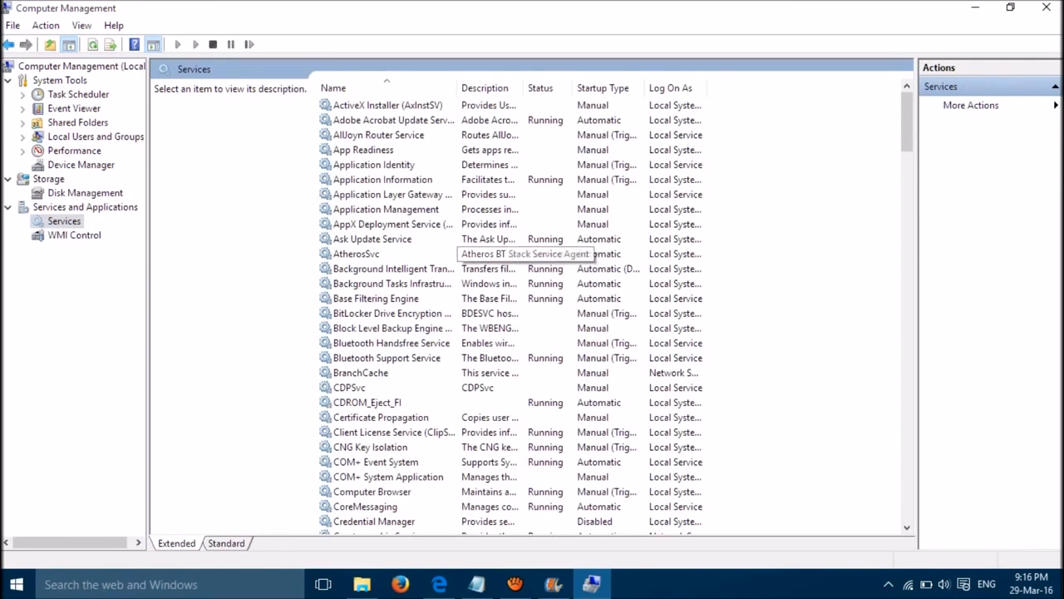
click(356, 253)
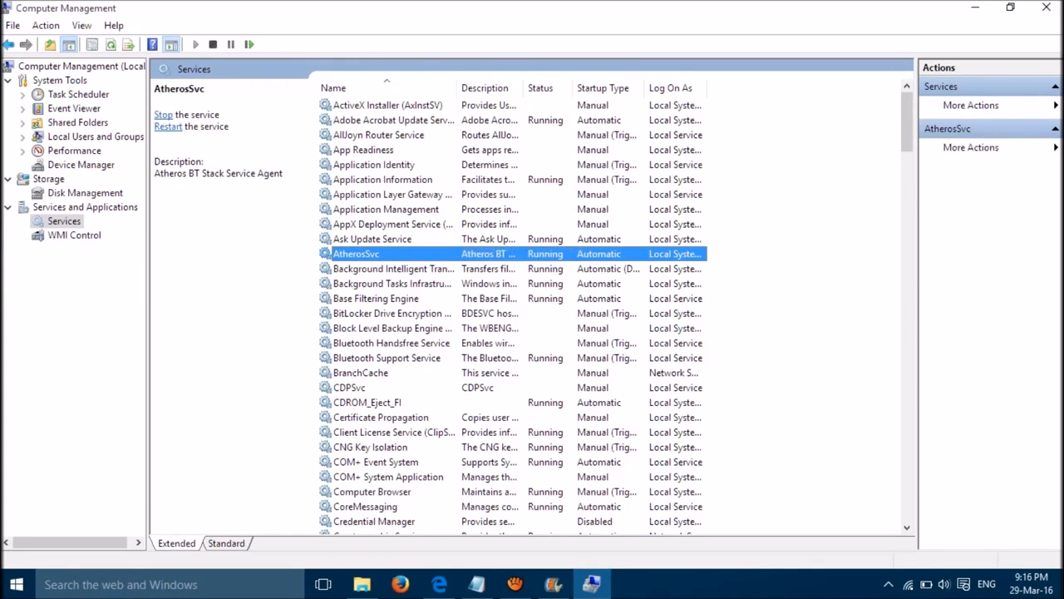
scroll(down, 3)
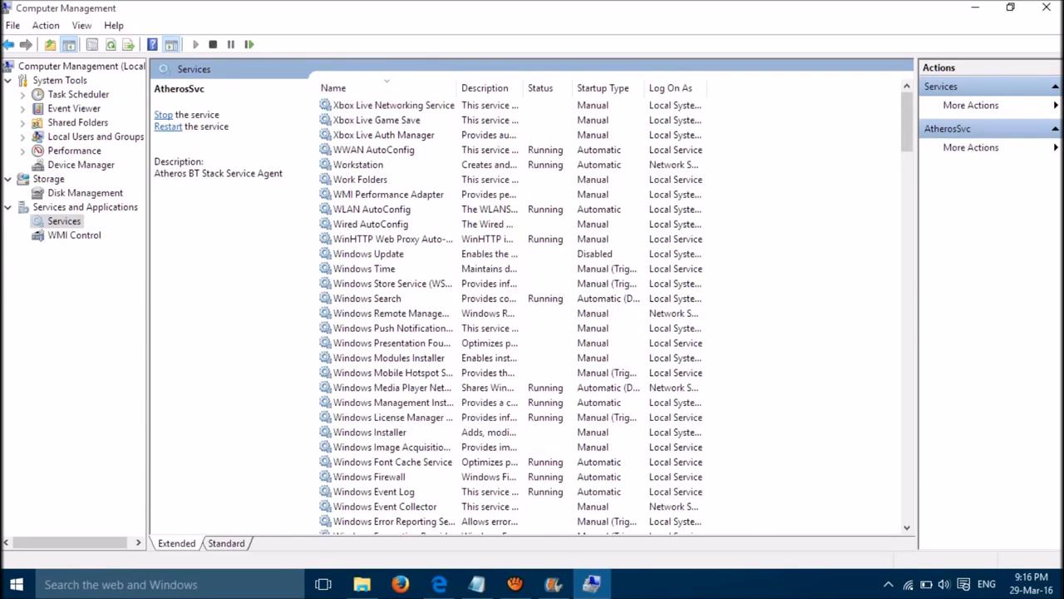
click(368, 253)
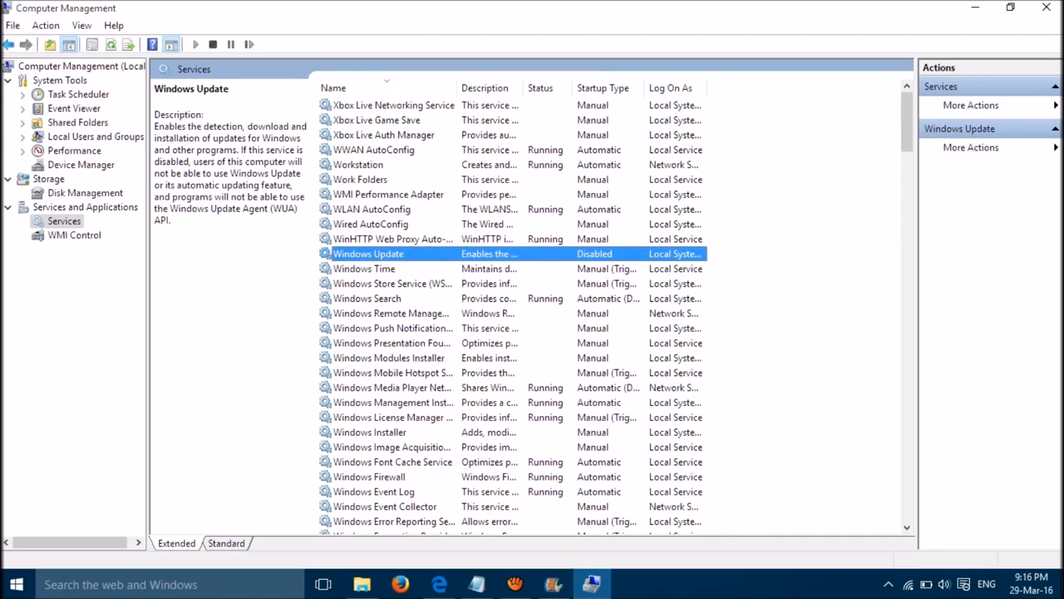
Keep Windows Update's startup type Disabled with the service stopped, and confirm with OK
double_click(368, 253)
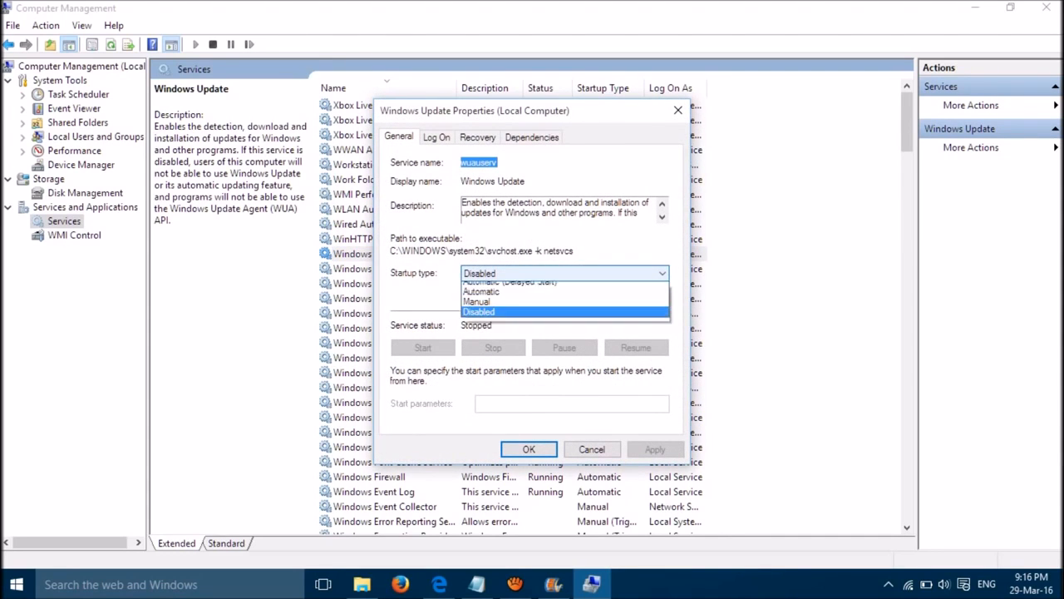
click(478, 311)
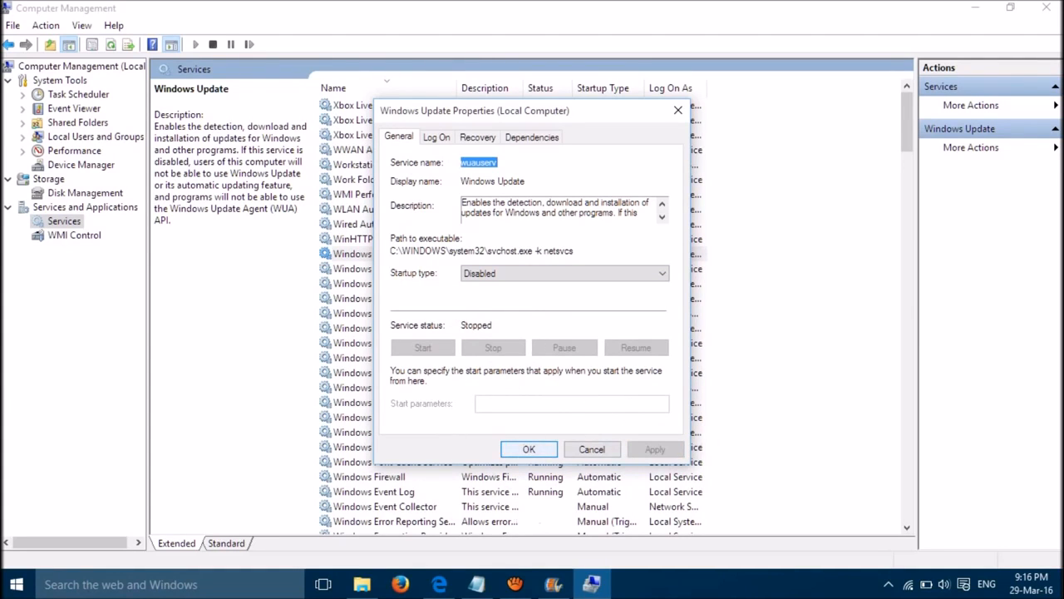
click(529, 449)
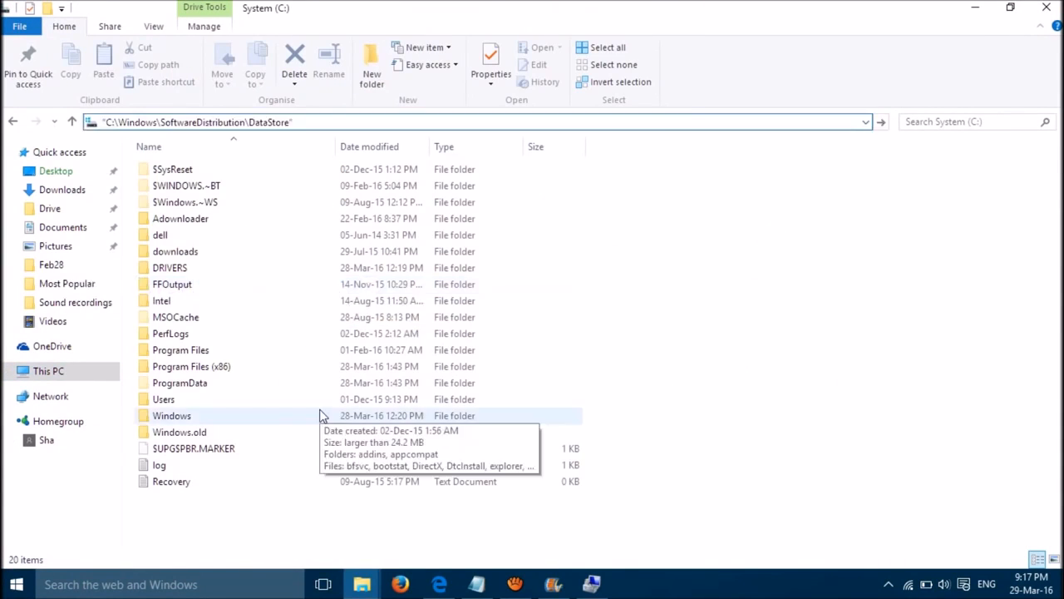
Navigate to C:\Windows\SoftwareDistribution
double_click(172, 415)
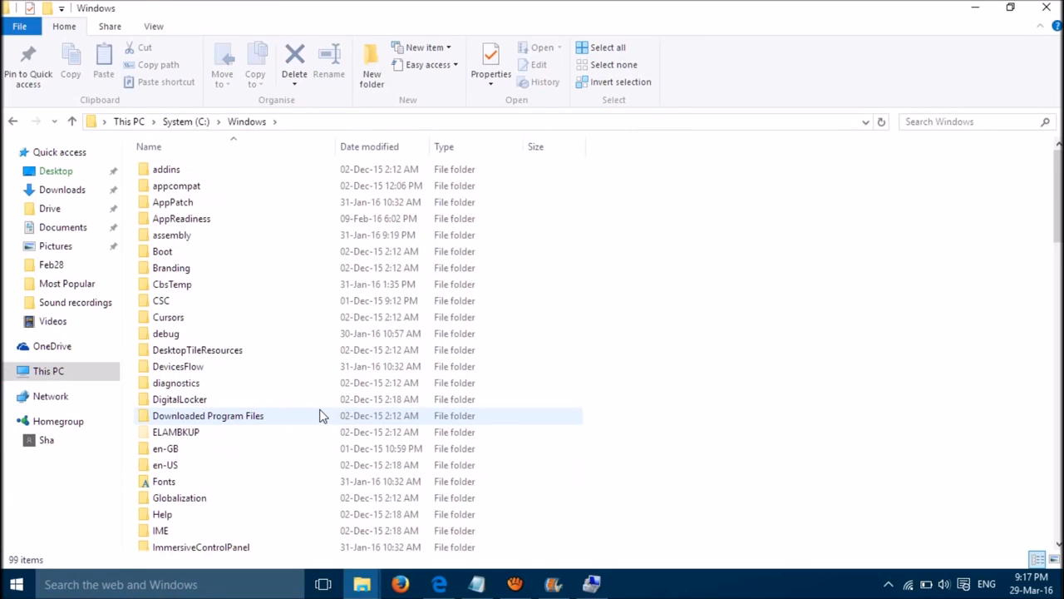
click(178, 366)
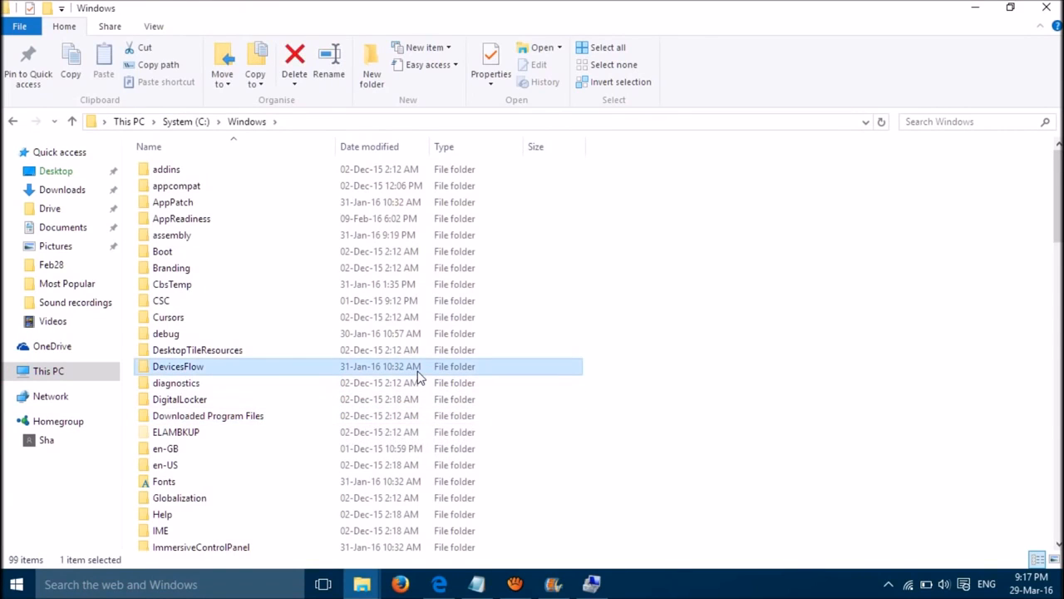
scroll(down, 3)
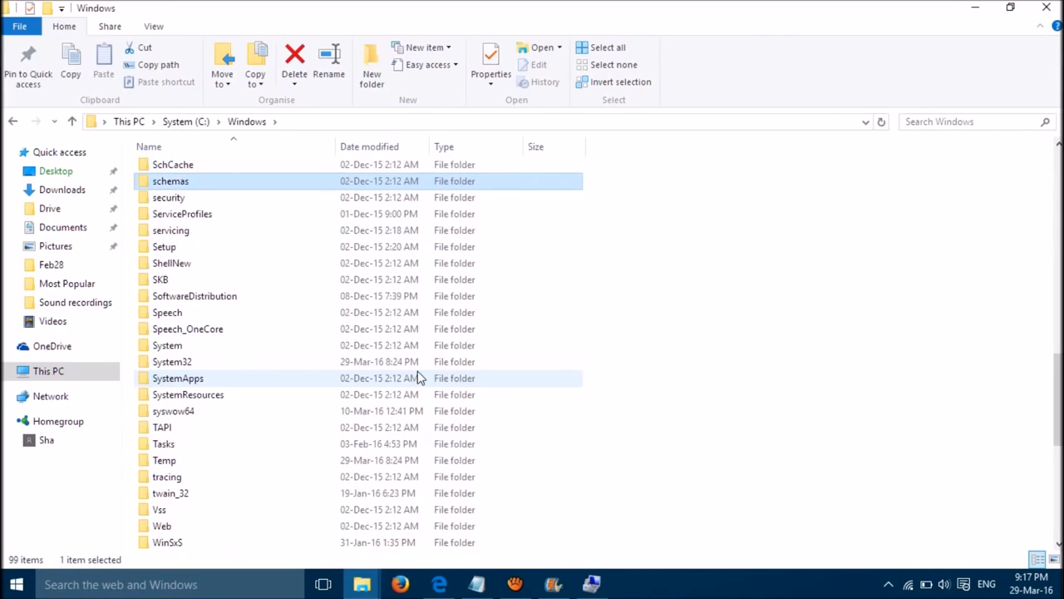
click(194, 295)
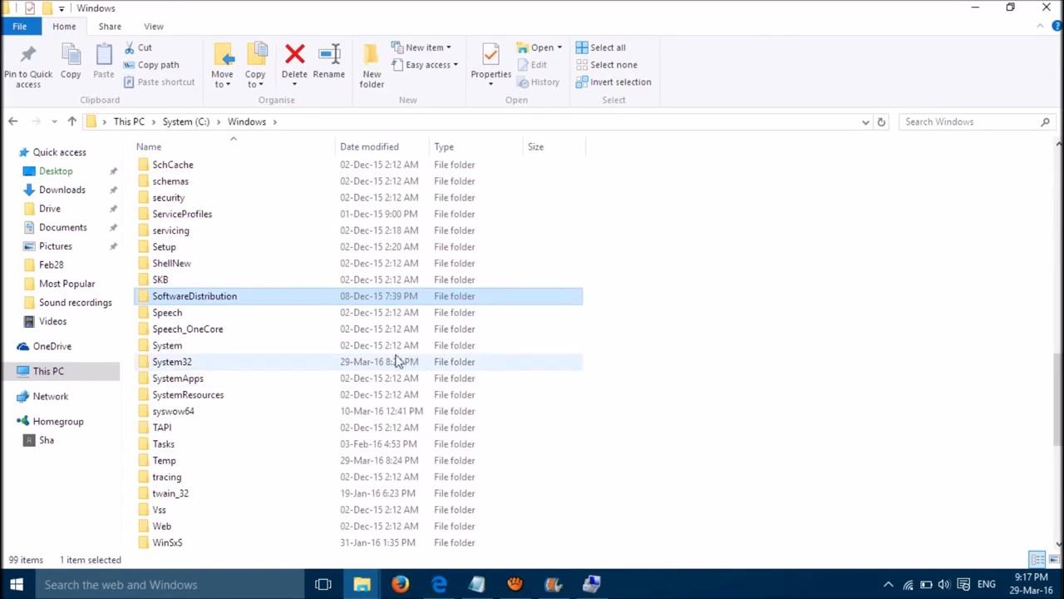
double_click(193, 295)
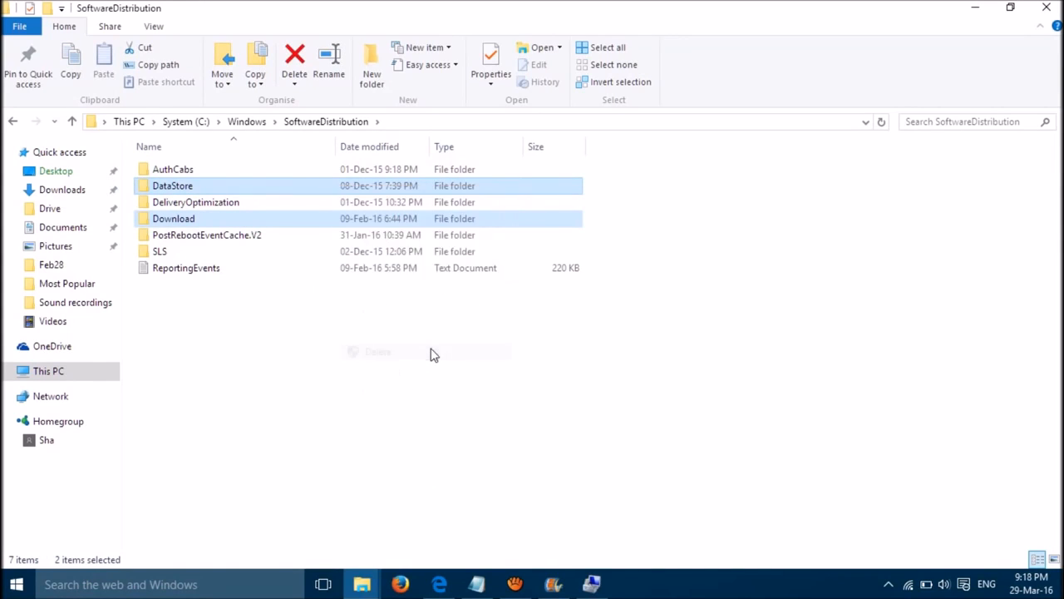
Delete the DataStore and Download folders and close File Explorer
click(294, 63)
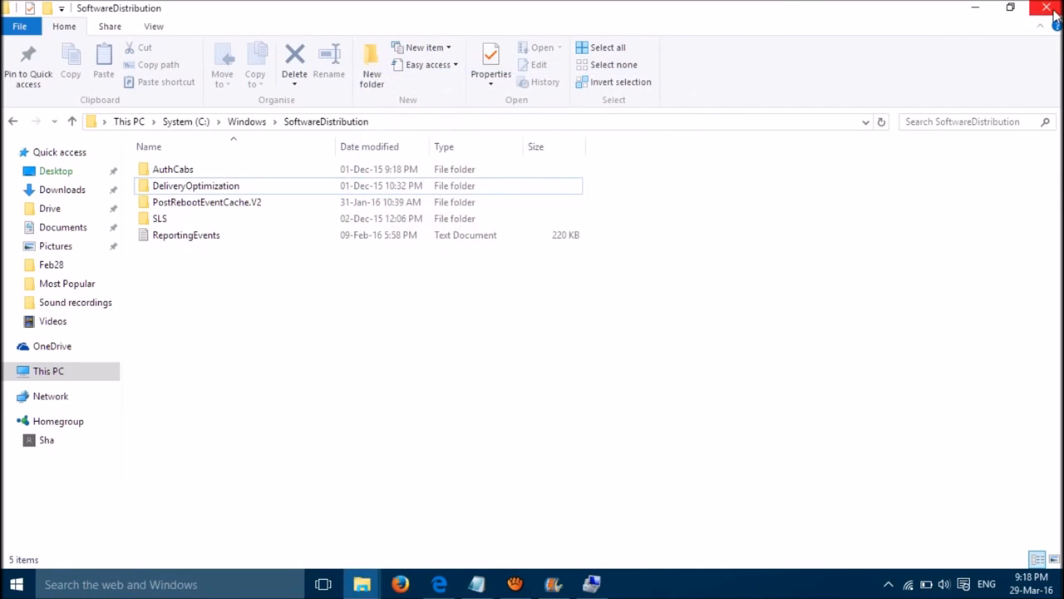
click(1046, 7)
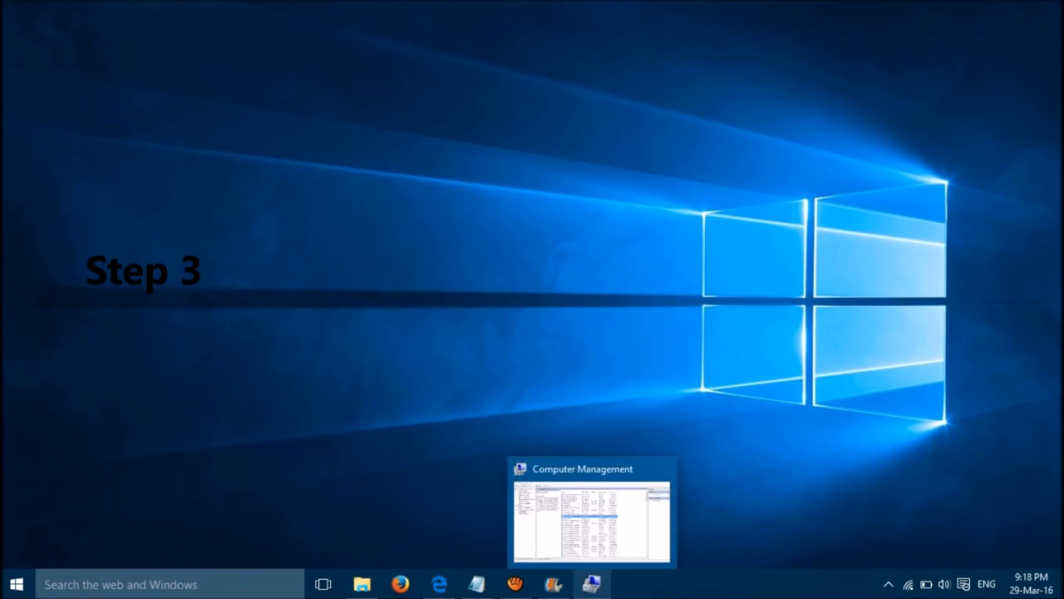
Set Windows Update's startup type to Automatic, start the service, and confirm with OK
click(591, 511)
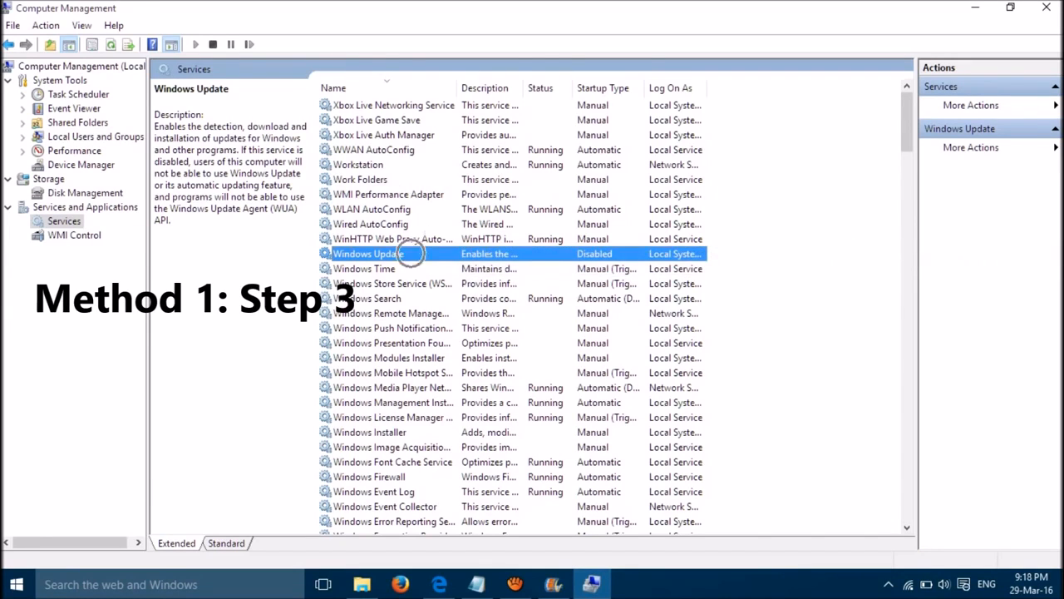
double_click(366, 254)
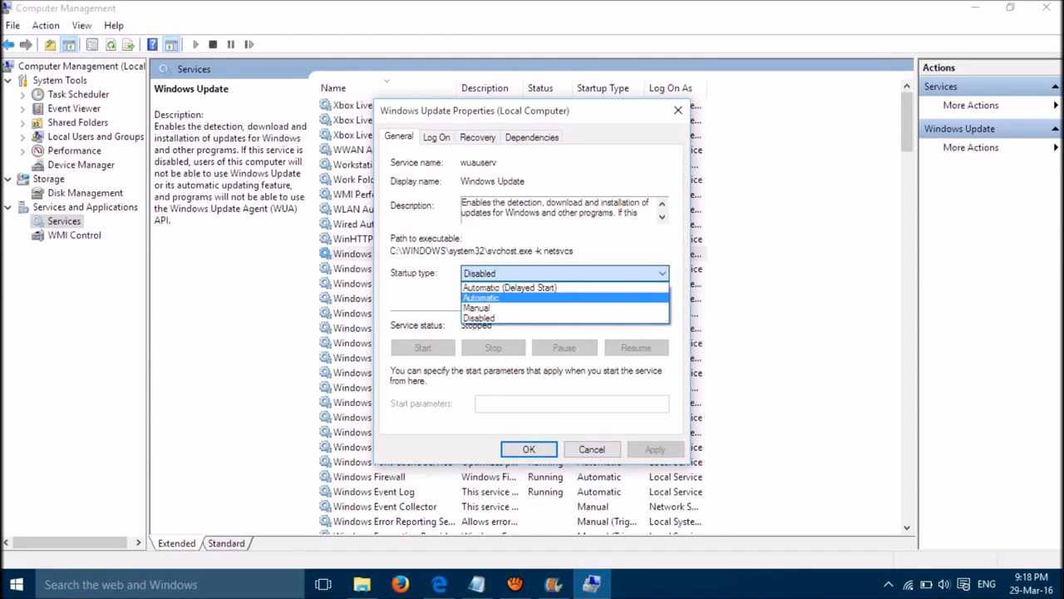
click(481, 298)
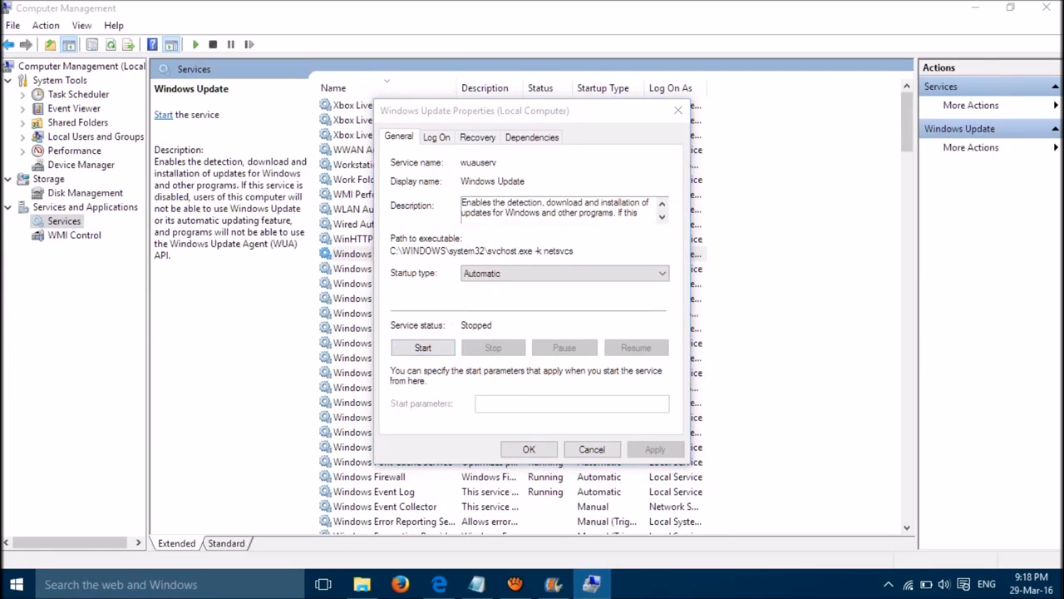
click(422, 347)
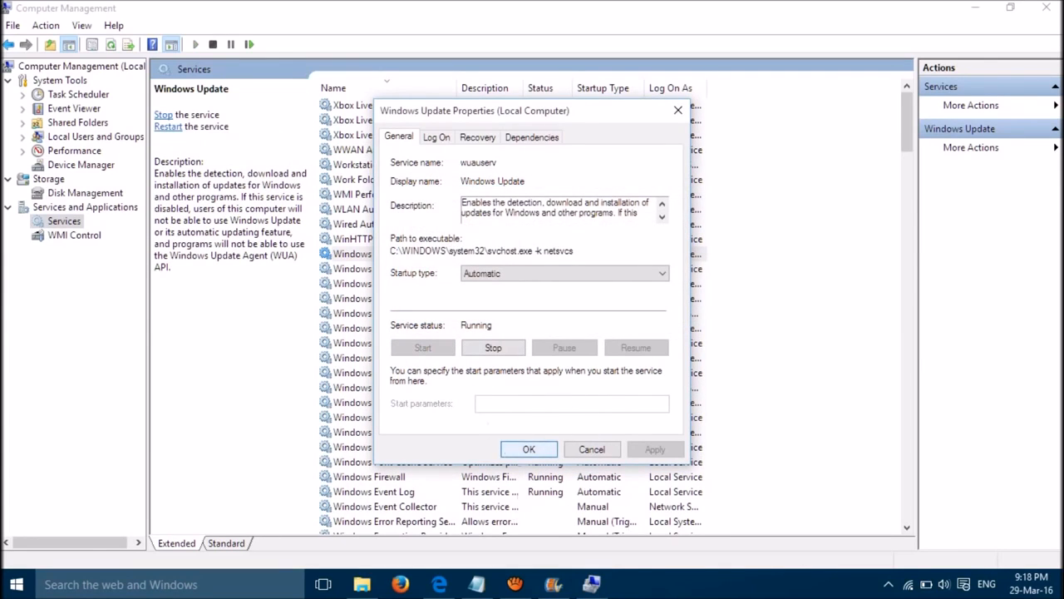
click(528, 449)
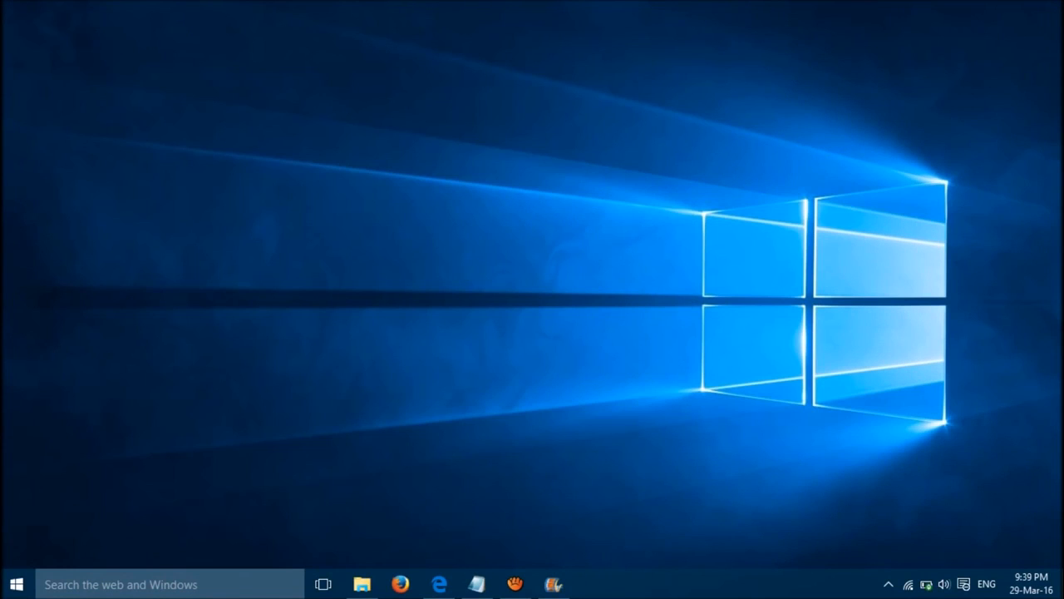
mouse_move(654, 383)
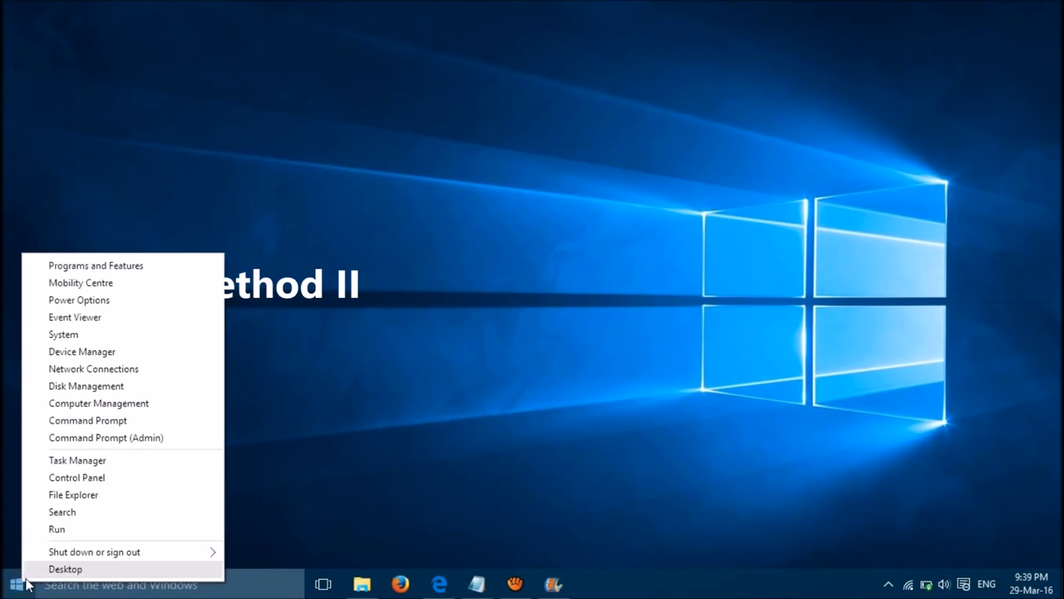
mouse_move(85, 385)
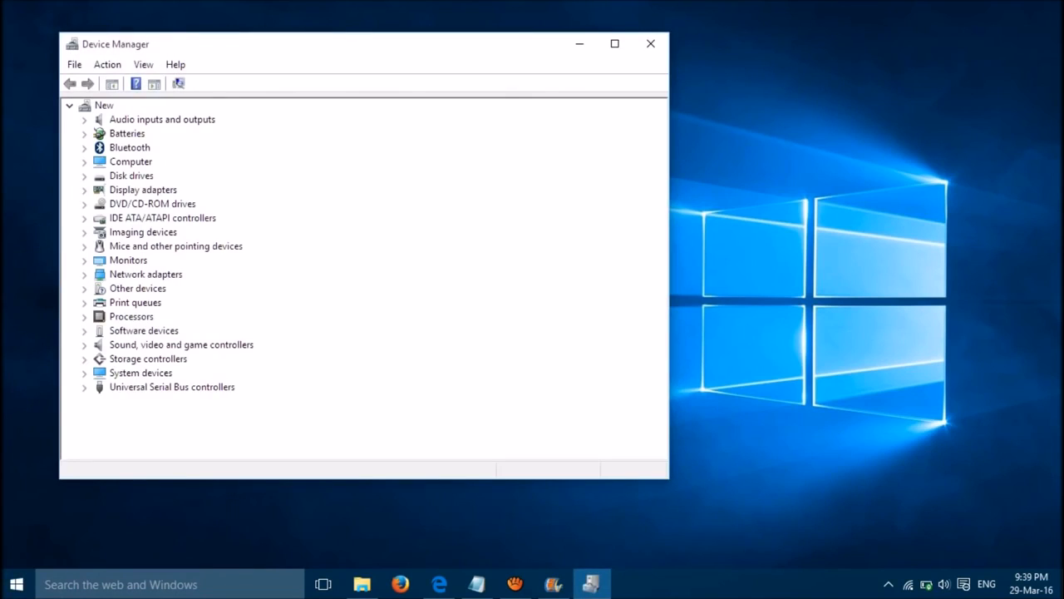
Uninstall the Integrated Webcam from the Imaging devices category and confirm the removal
click(143, 232)
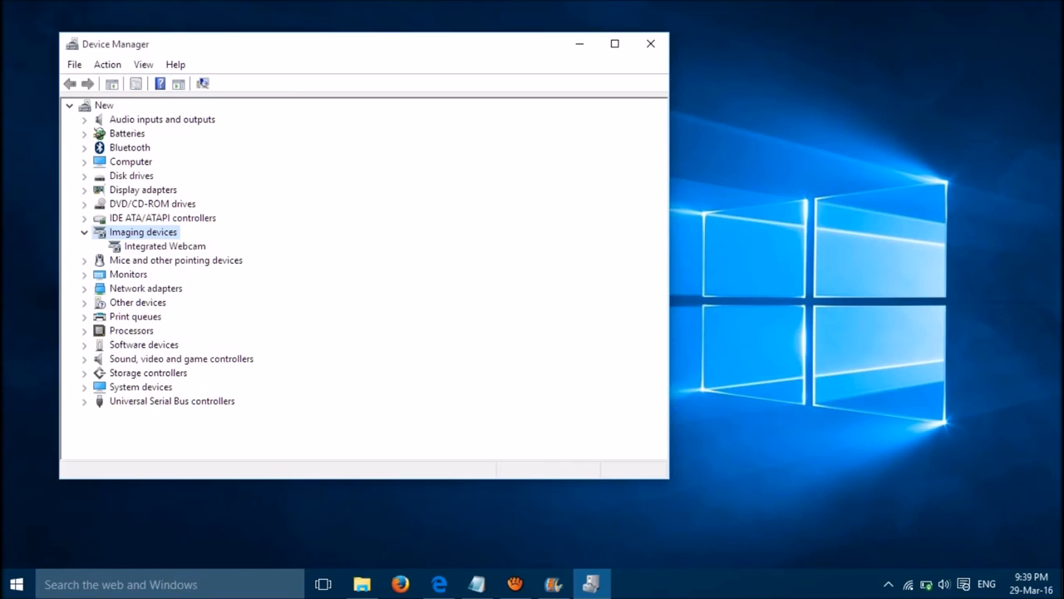
click(164, 245)
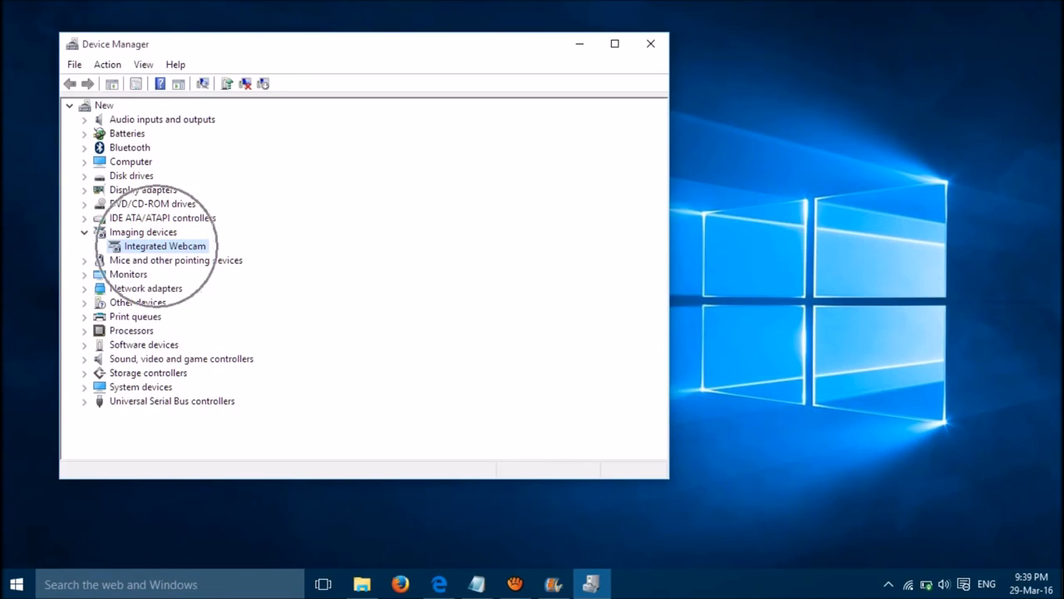
right_click(164, 245)
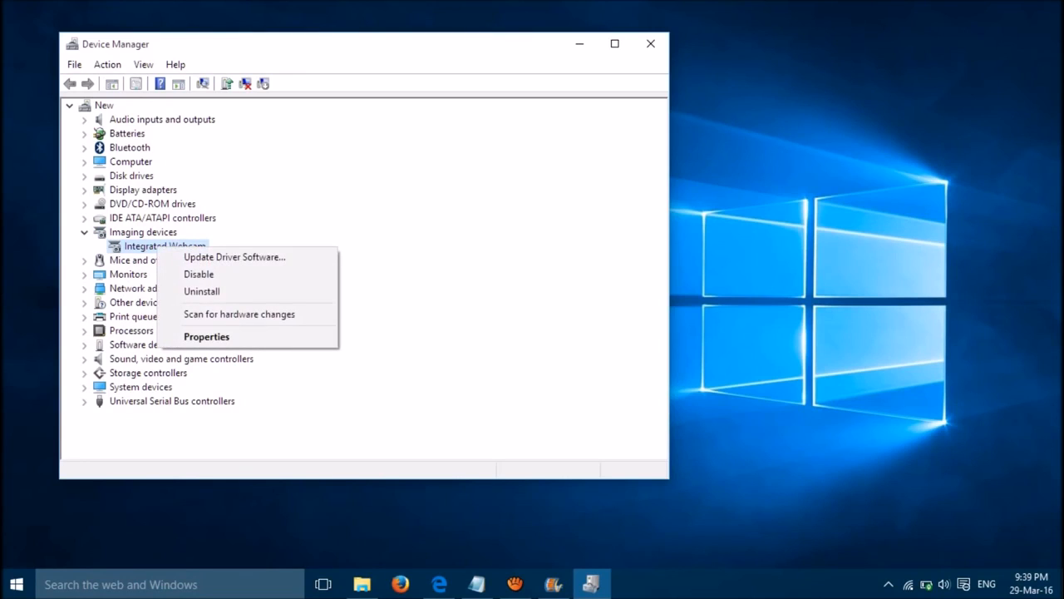
mouse_move(202, 291)
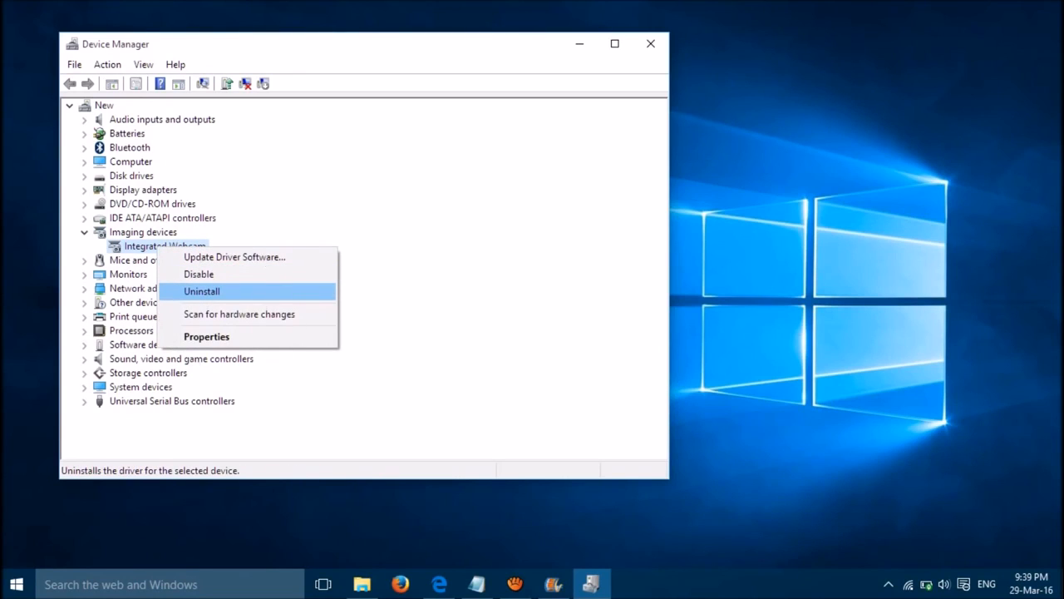
click(202, 291)
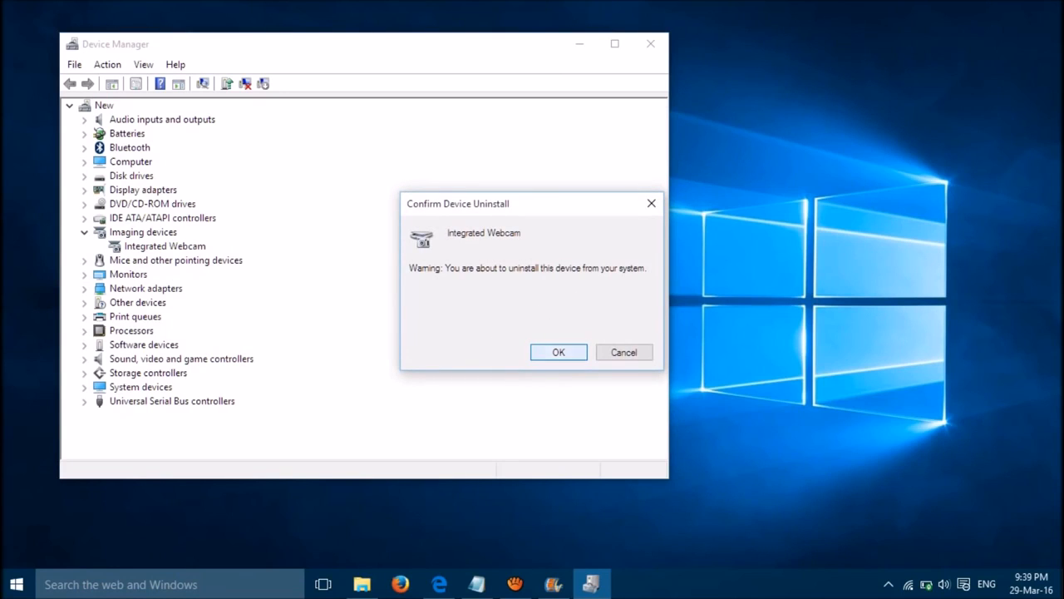
click(558, 352)
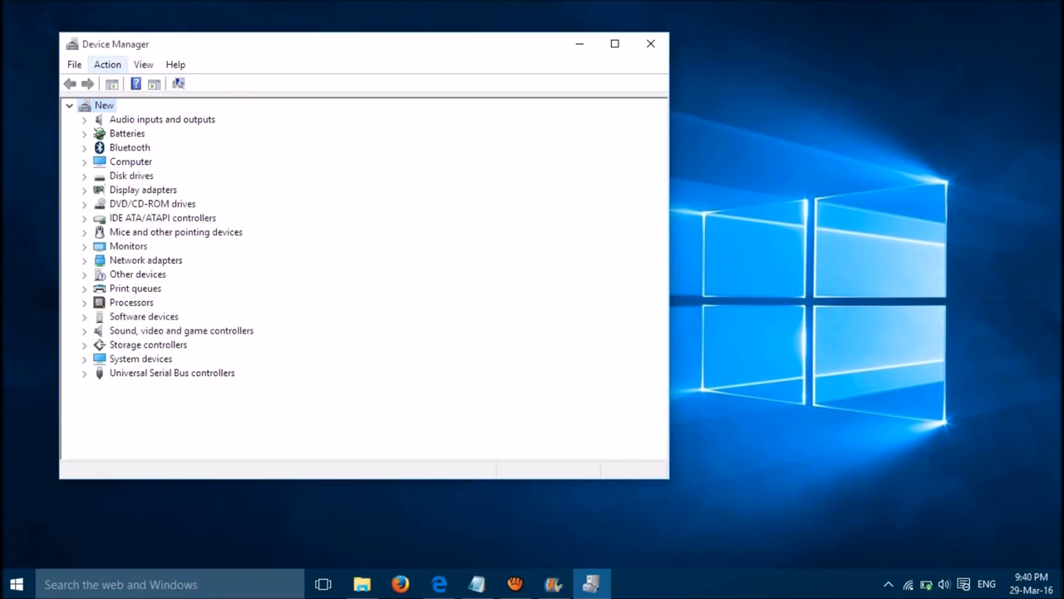
Scan for hardware changes and select the returned Integrated Webcam under Imaging devices
click(107, 64)
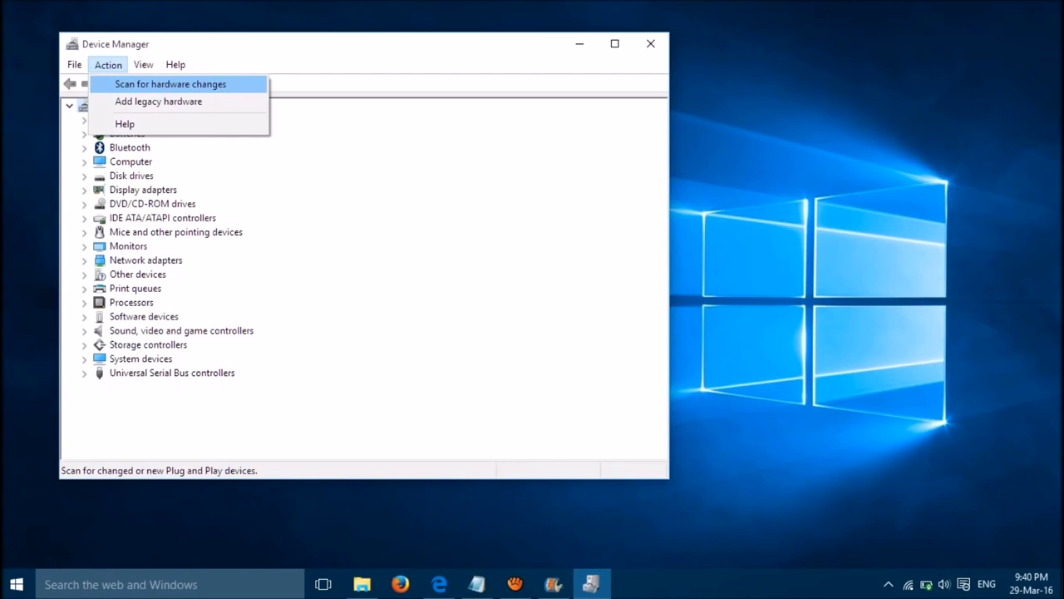
click(170, 84)
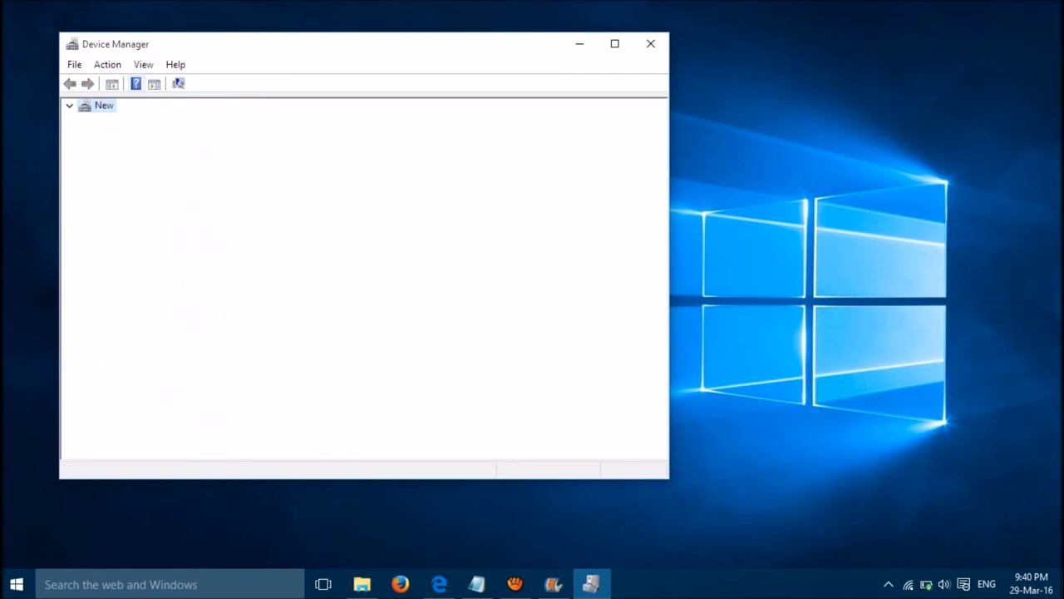
click(69, 105)
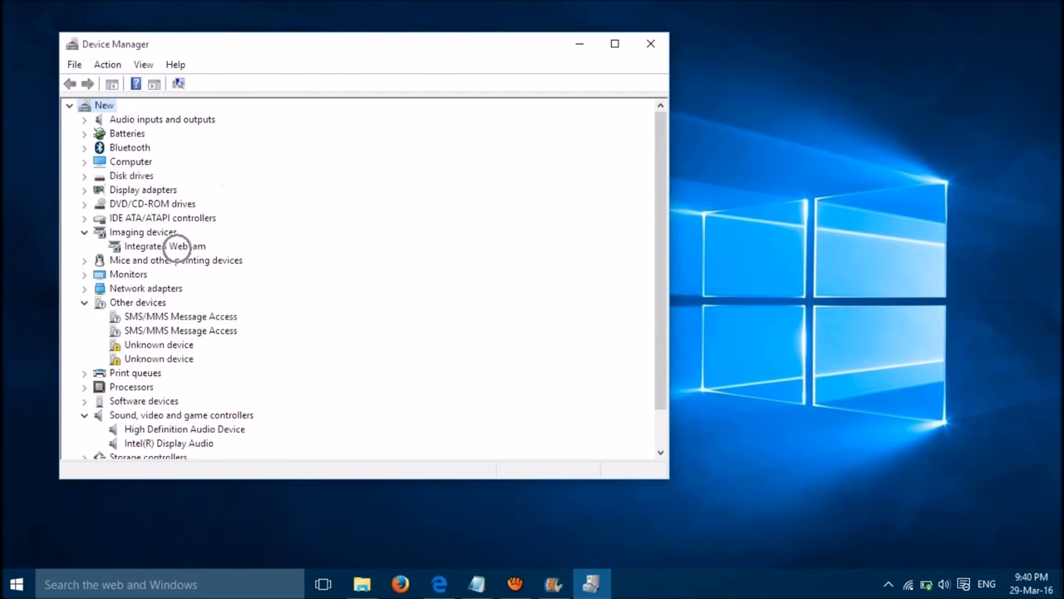
click(164, 246)
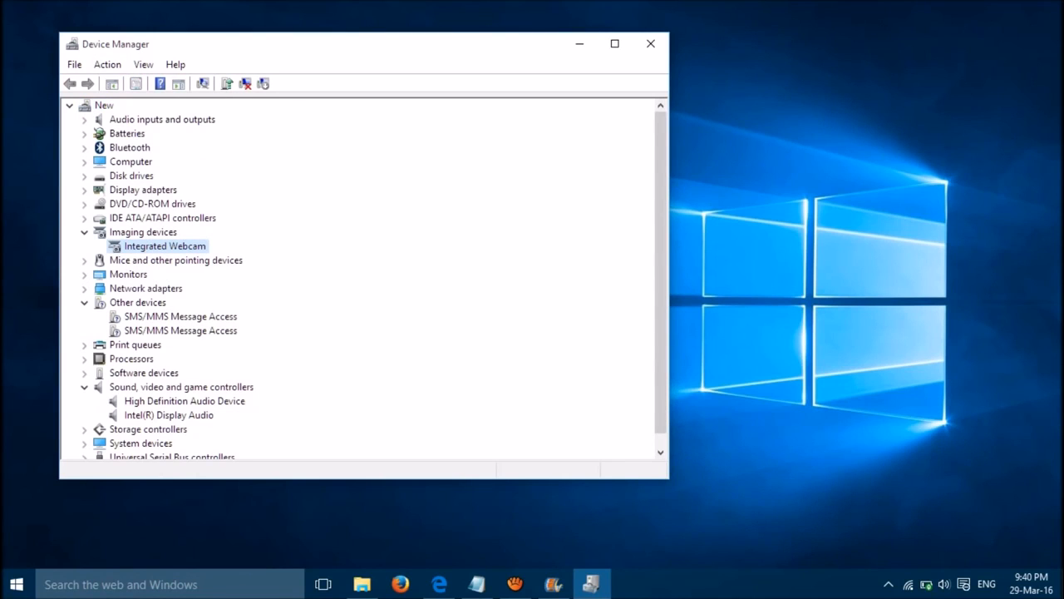
mouse_move(651, 43)
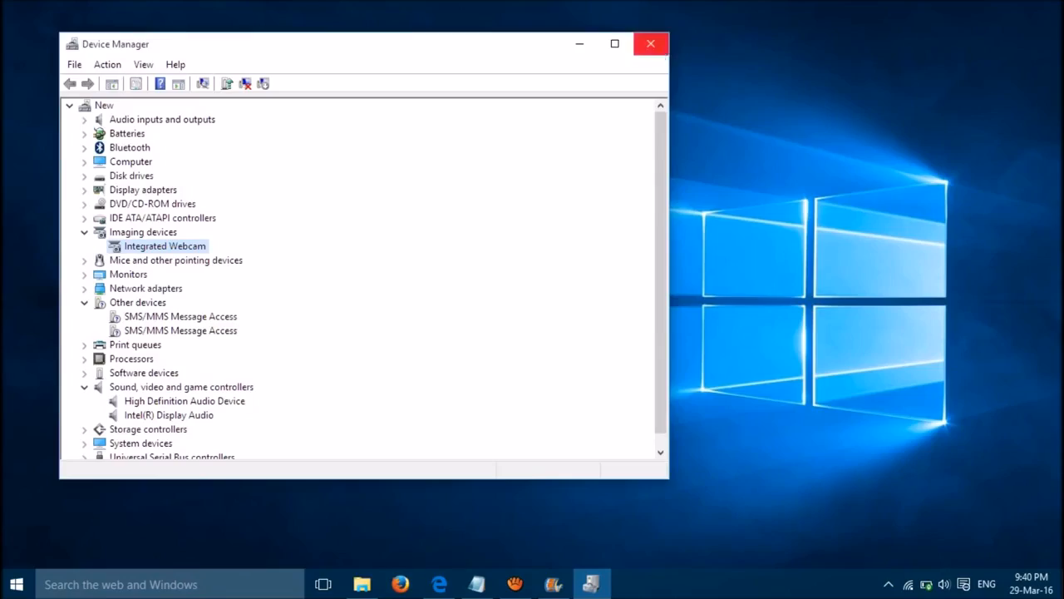